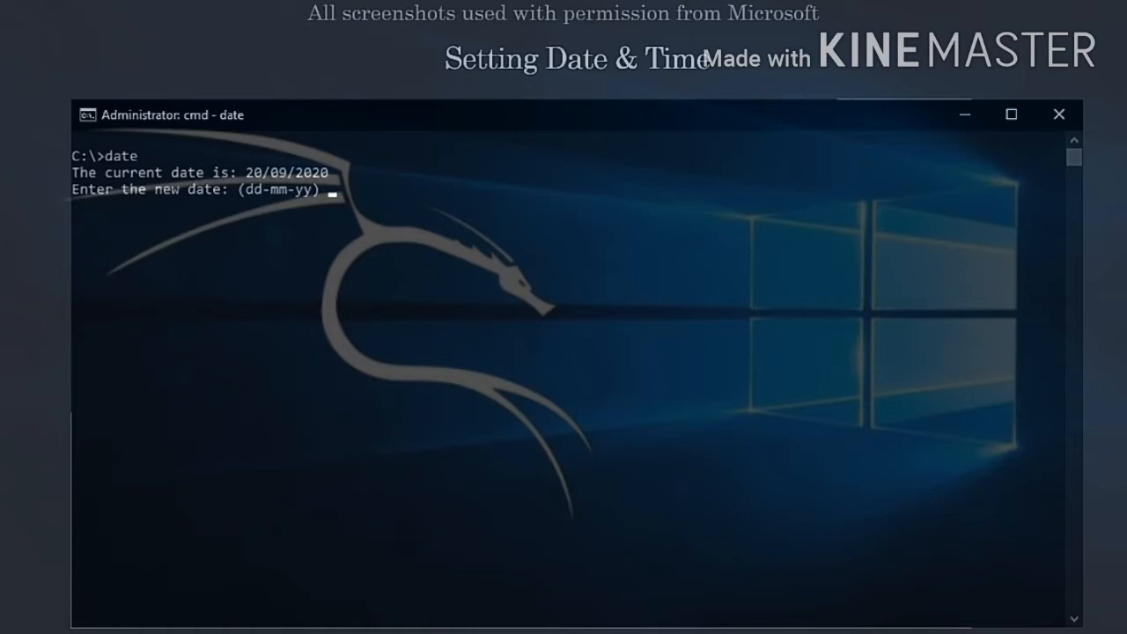
text(20-02-20)
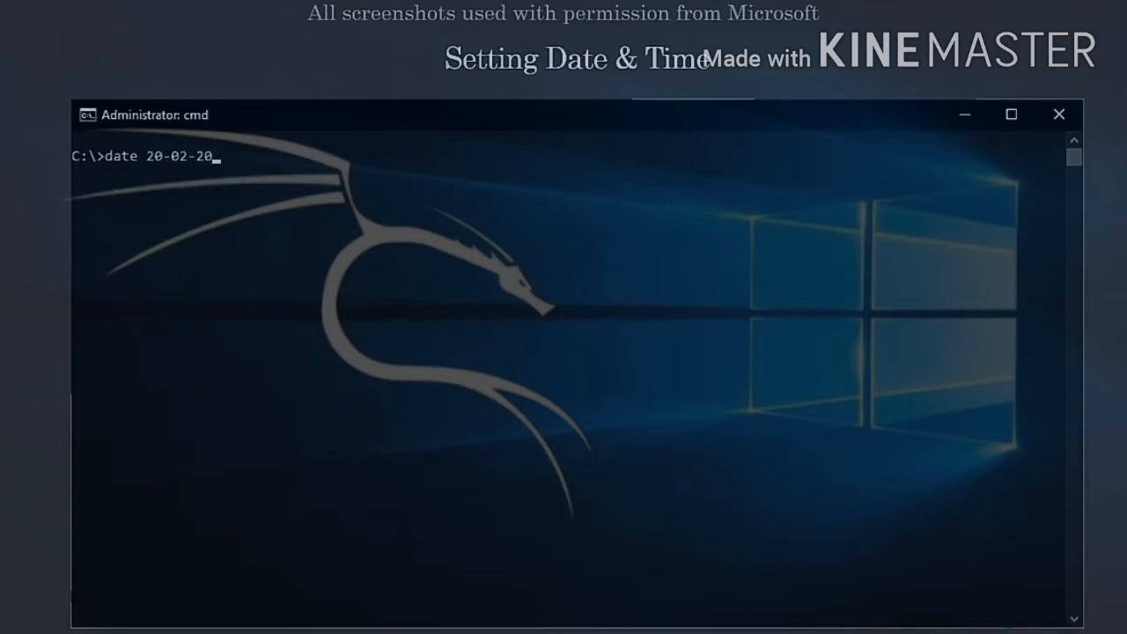
text(time 21:42)
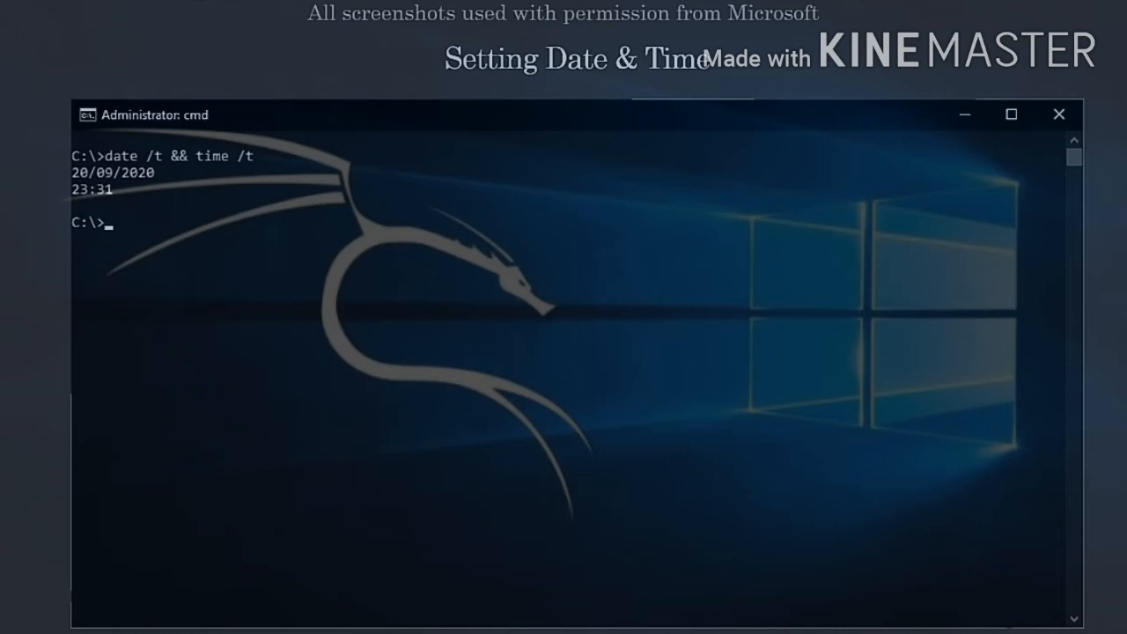
text(date 20-02-20 && time 21:45)
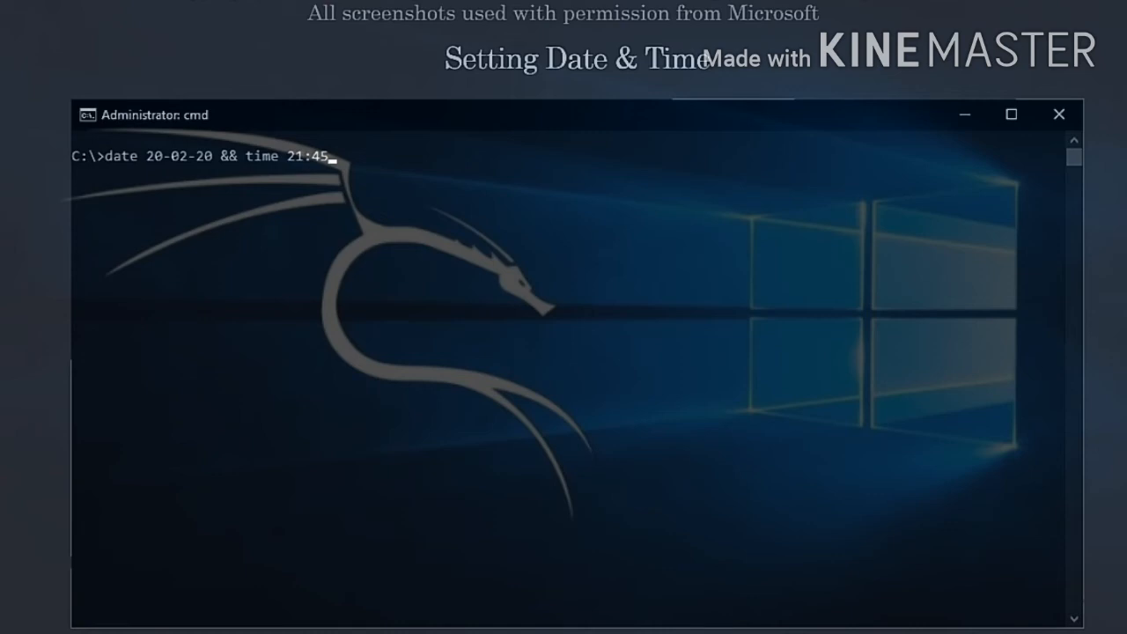
text(tzutil /?)
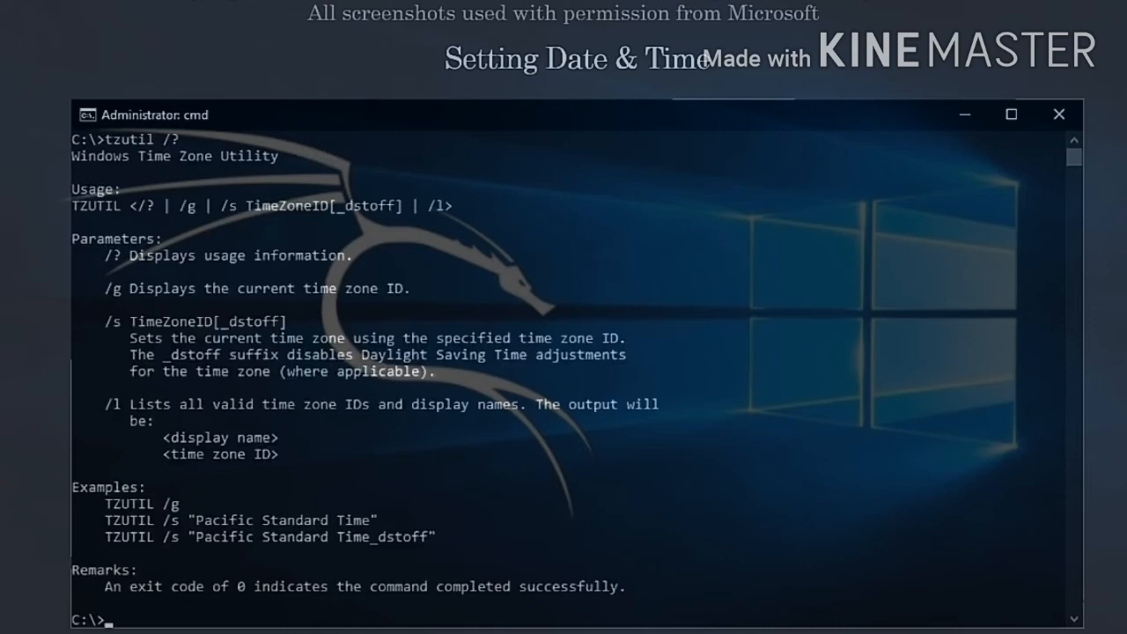